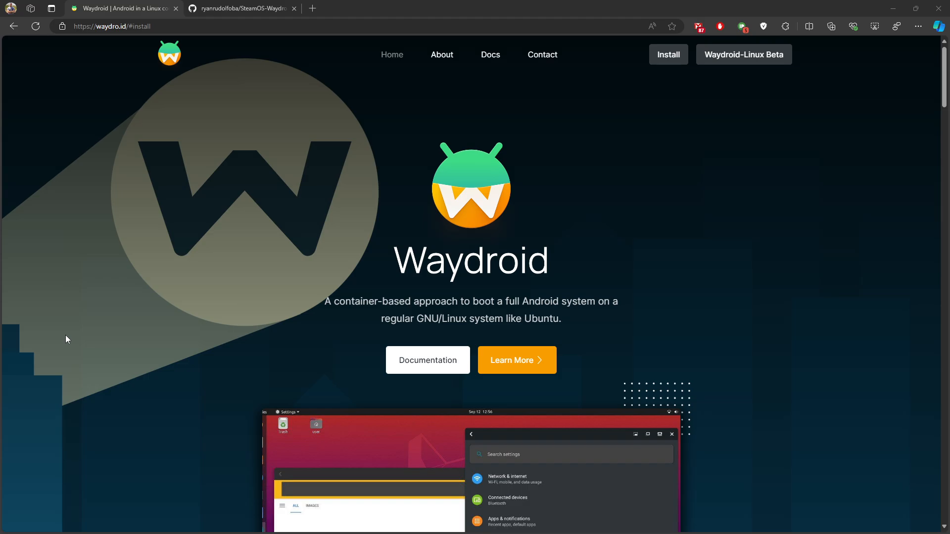
- Switch to the ryanrudolfoba/SteamOS-Waydroid-Installer GitHub page and scroll through its README
click(242, 8)
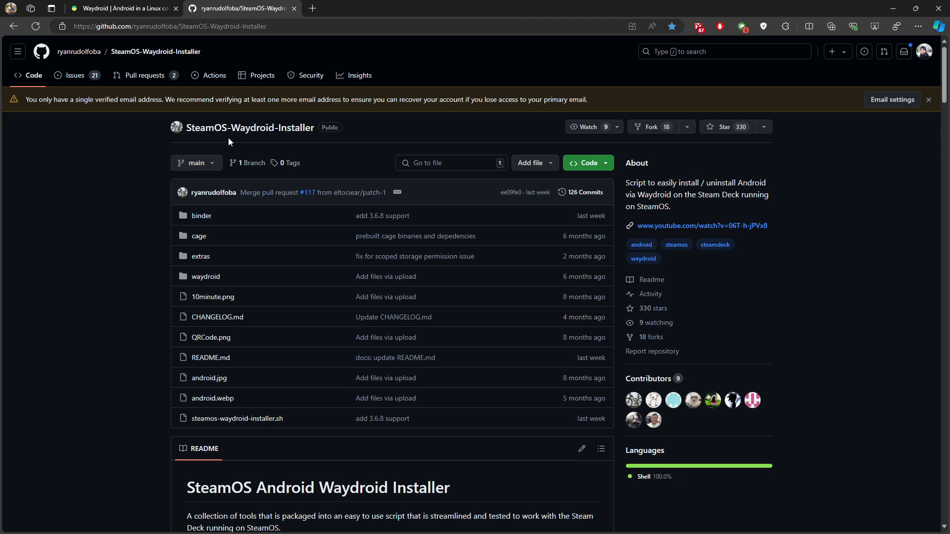
mouse_move(79, 51)
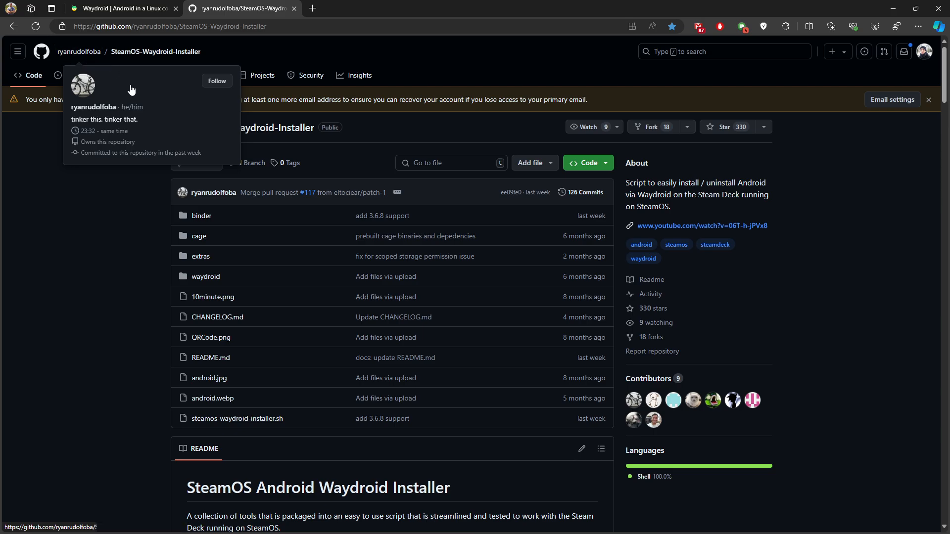
scroll(down, 3)
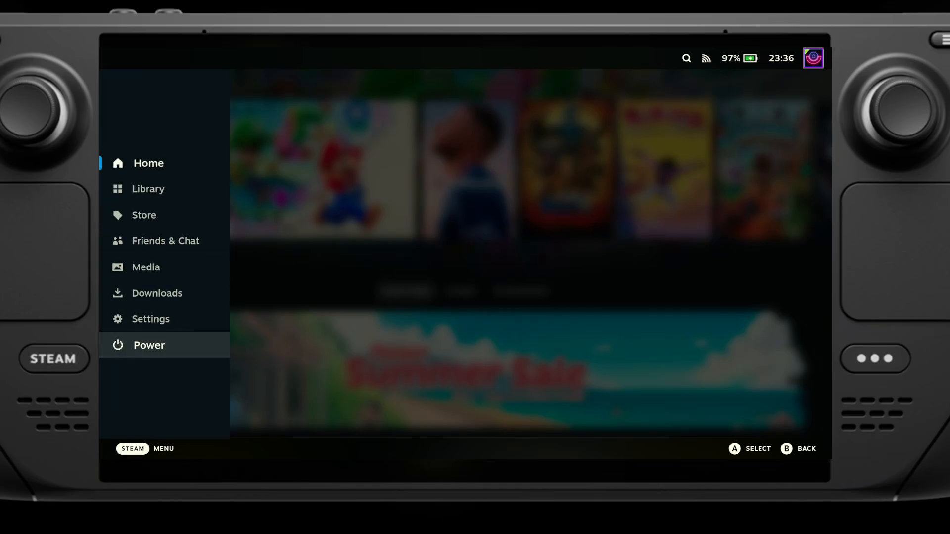
- Use the Power menu to switch the Steam Deck to Desktop mode
click(149, 345)
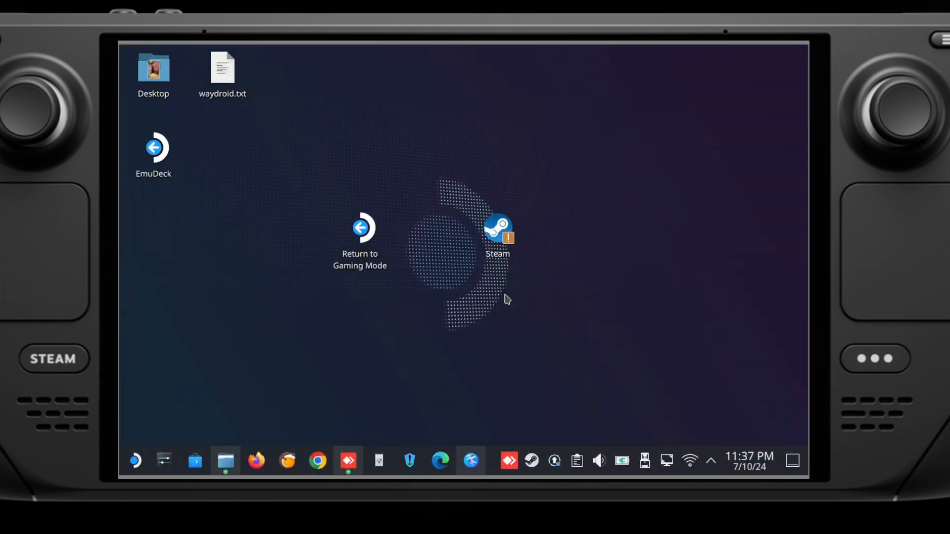
mouse_move(307, 255)
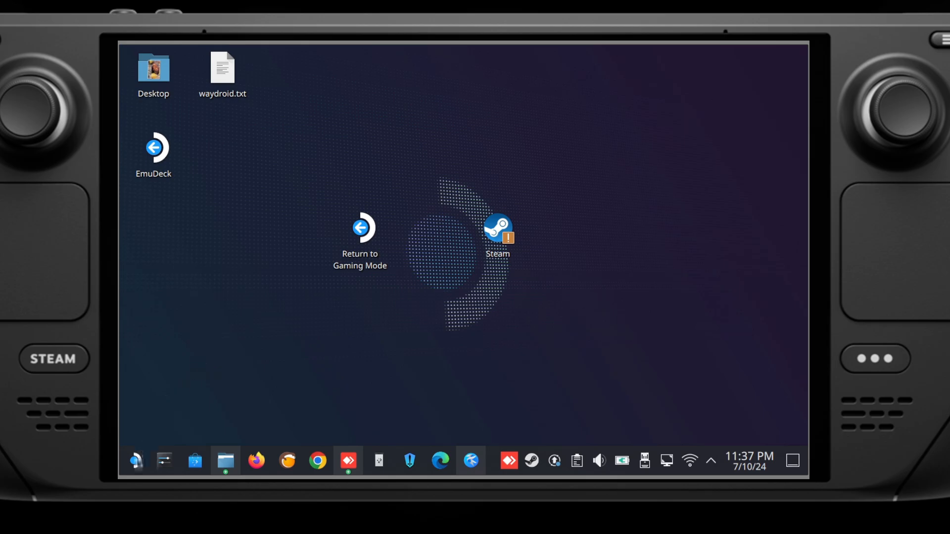
- Launch the Konsole terminal from the application launcher
click(135, 461)
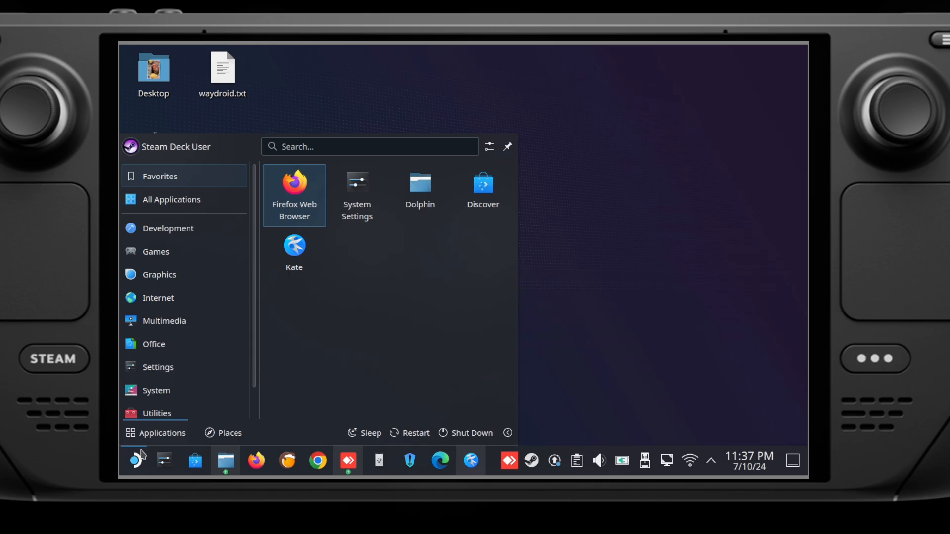
text(kon)
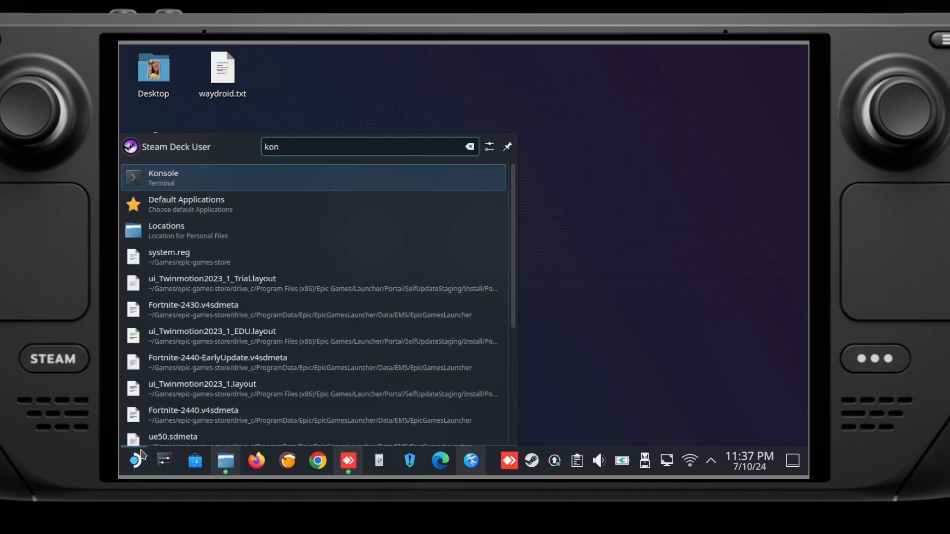
click(162, 177)
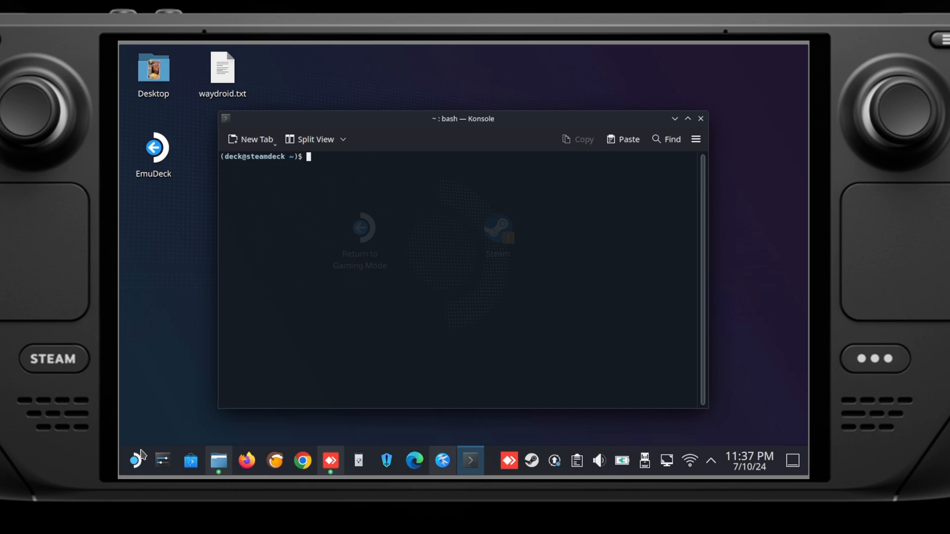
mouse_move(376, 127)
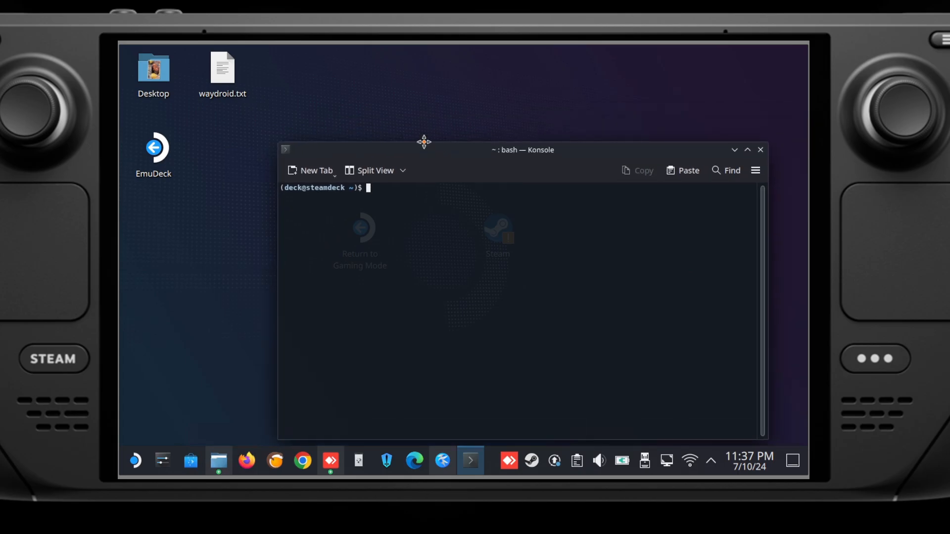
- Open the waydroid.txt notes and paste their install commands into Konsole
double_click(222, 66)
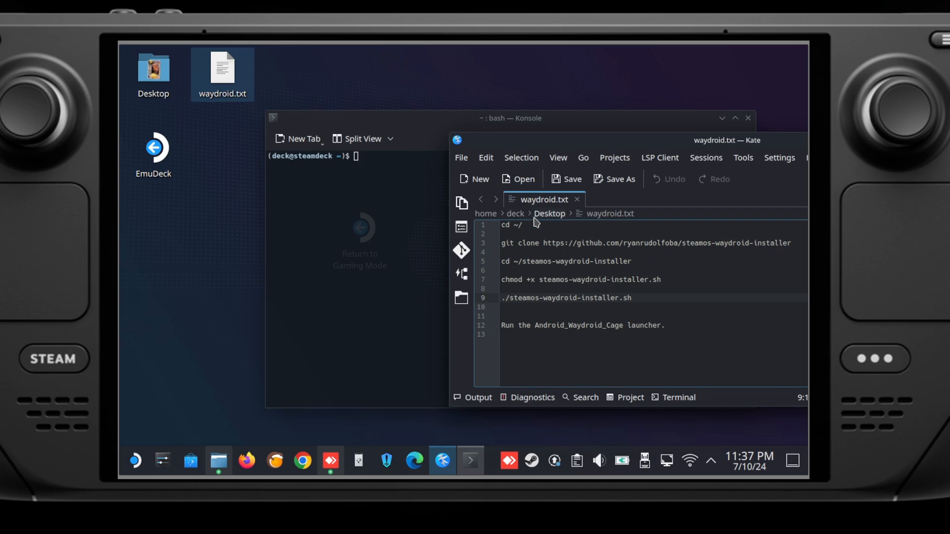
right_click(512, 225)
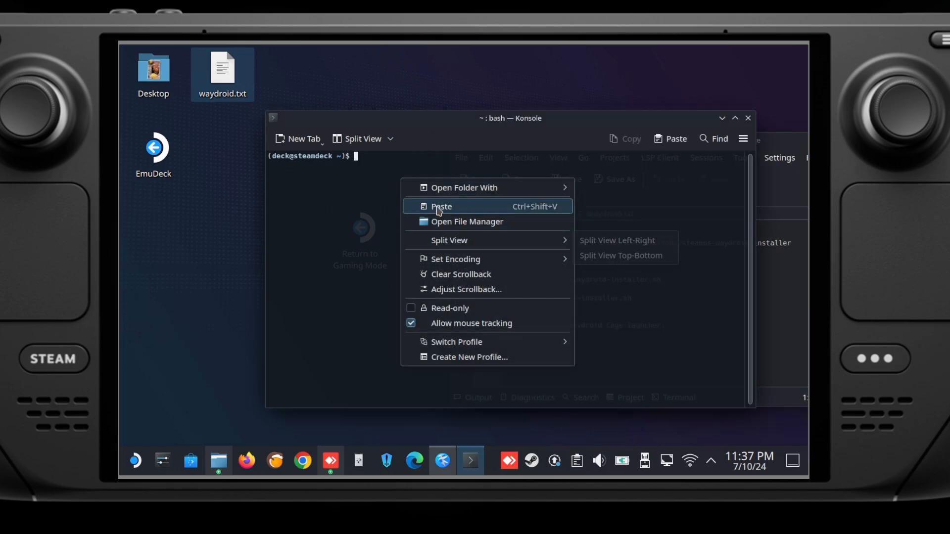
click(442, 206)
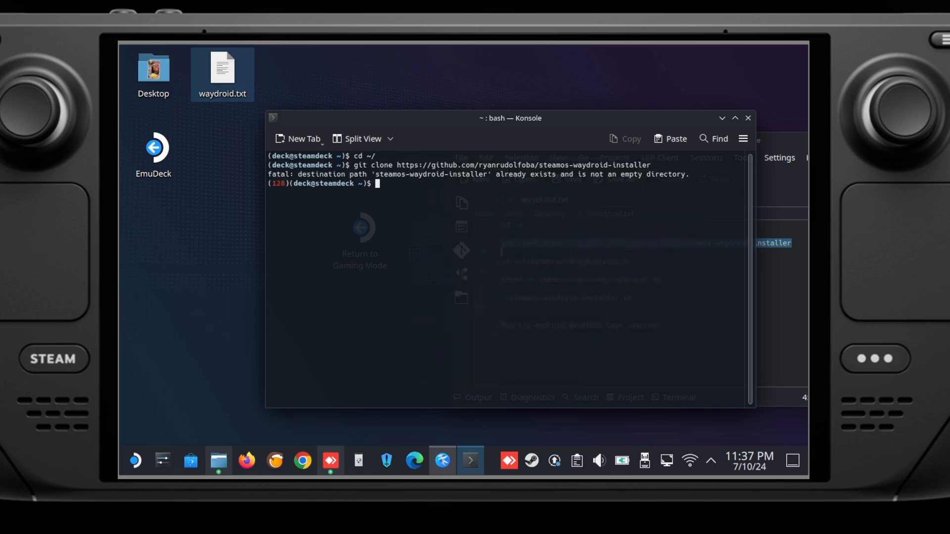
mouse_move(425, 165)
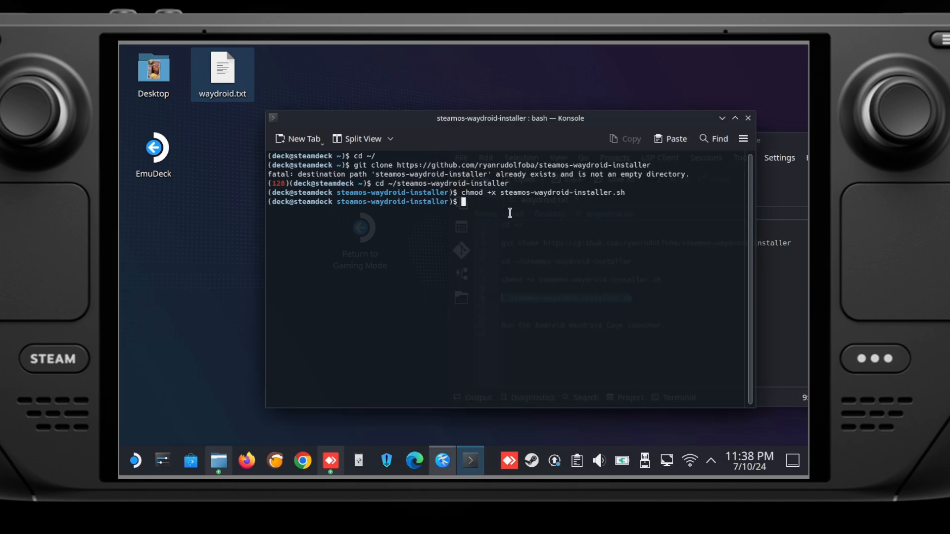
- Paste and run ./steamos-waydroid-installer.sh in Konsole
right_click(528, 202)
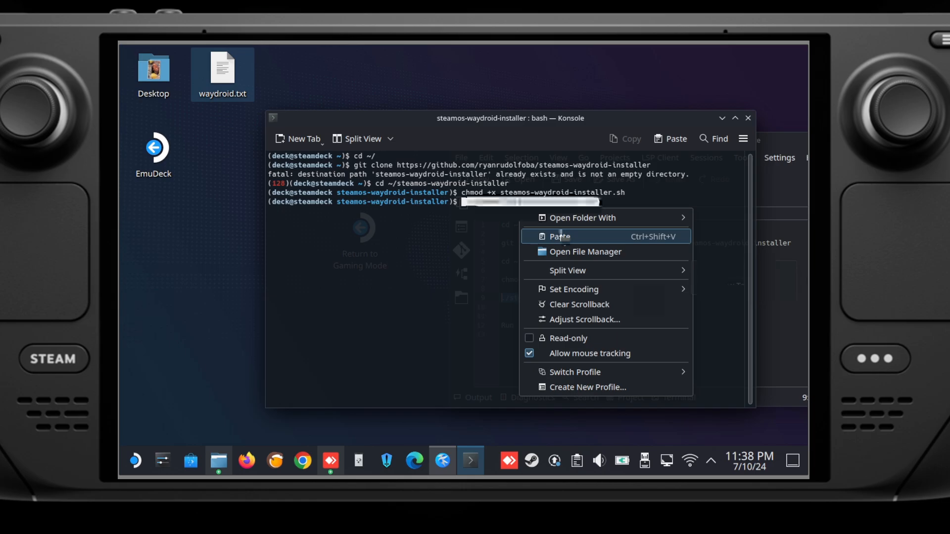
click(558, 236)
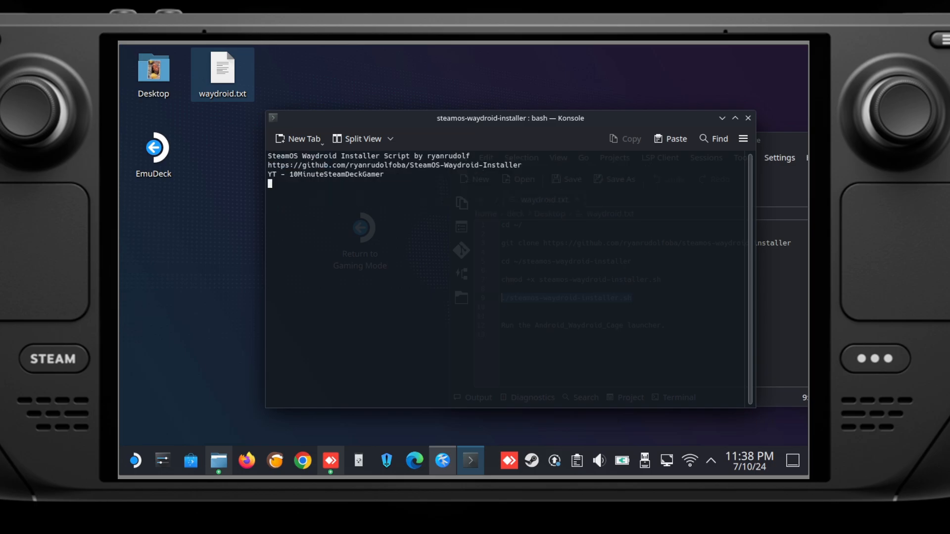
key(Return)
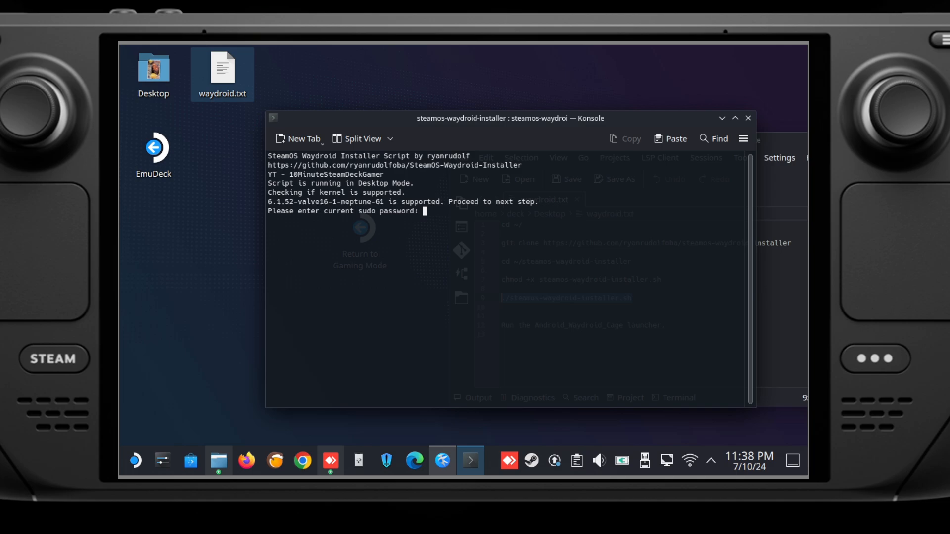
- Submit the sudo password so the installer downloads the Waydroid images
key(Return)
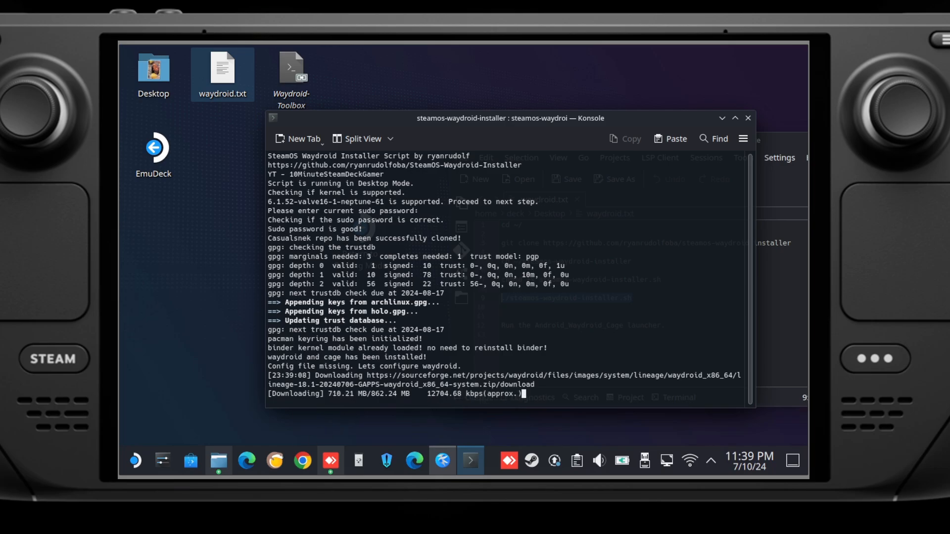
mouse_move(134, 461)
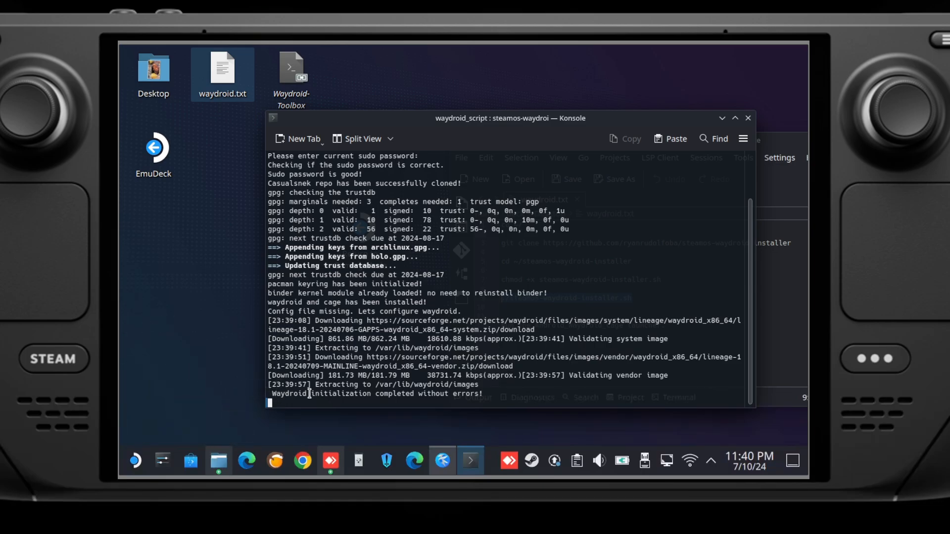
mouse_move(494, 390)
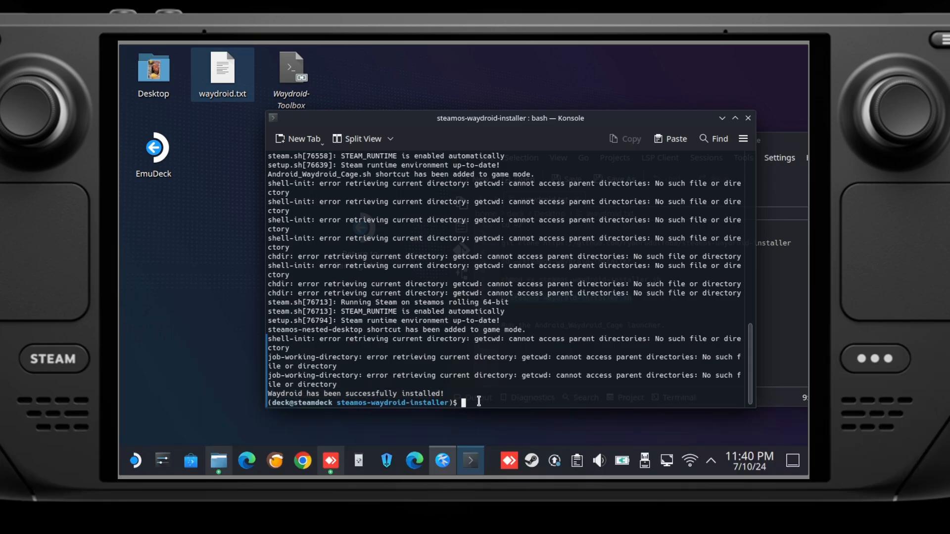
- Close Konsole with the exit command, leaving the Kate notes in front
text(exit)
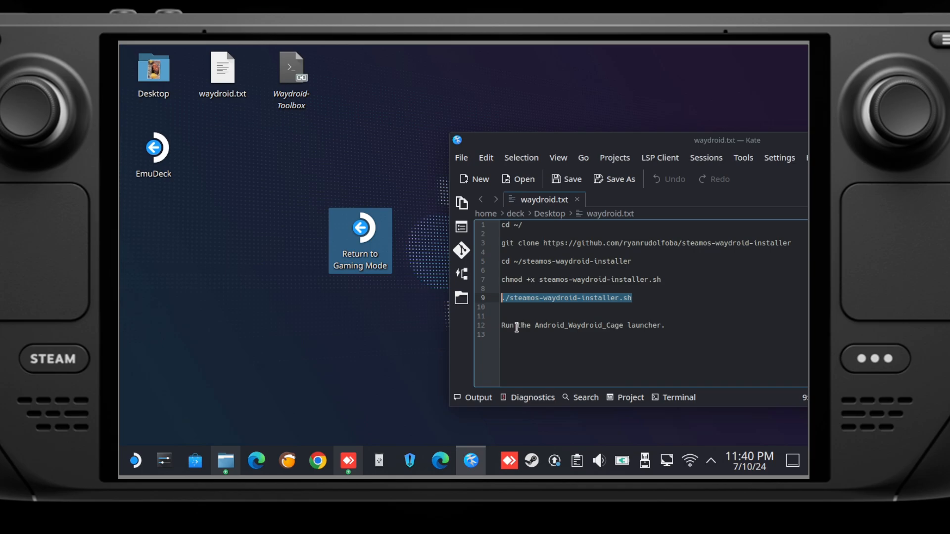
mouse_move(617, 328)
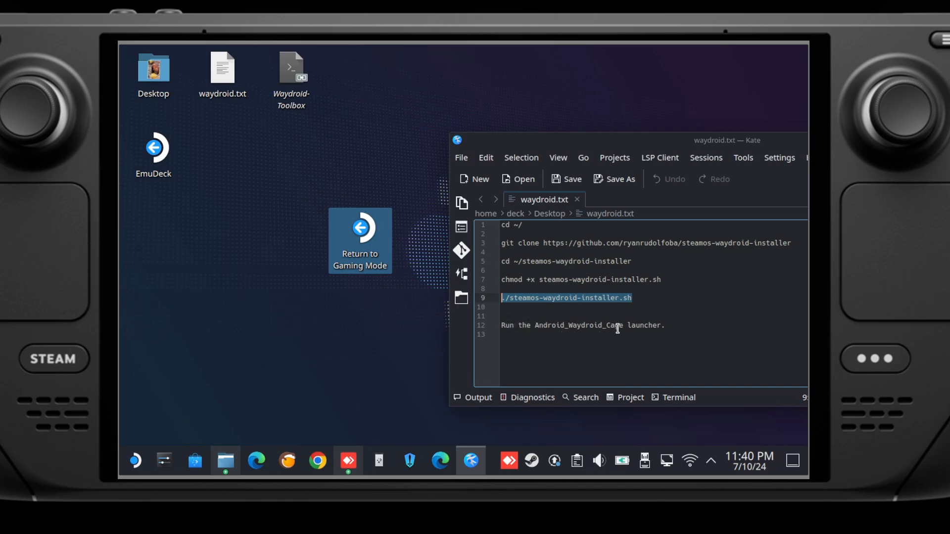
mouse_move(359, 233)
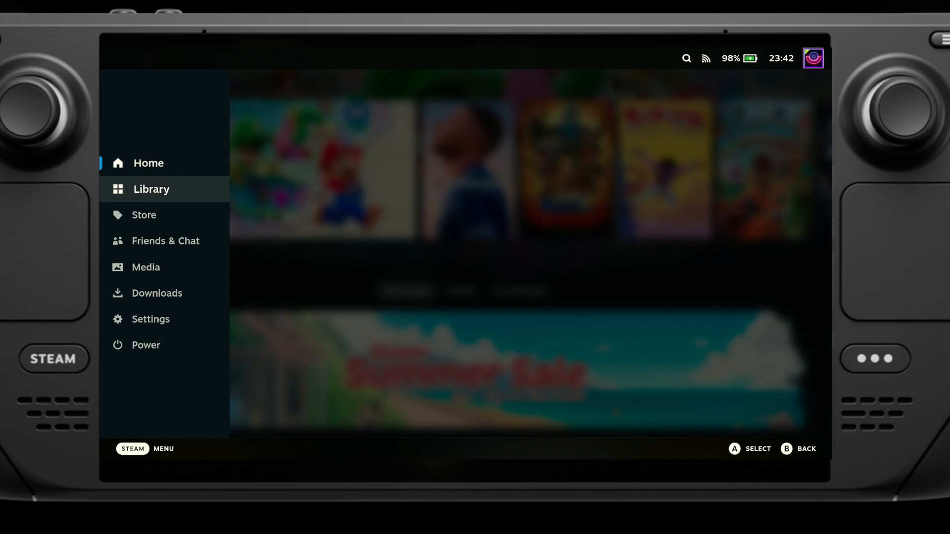
- Show all library games and open the Android_Waydroid_Cage.sh game page
click(150, 189)
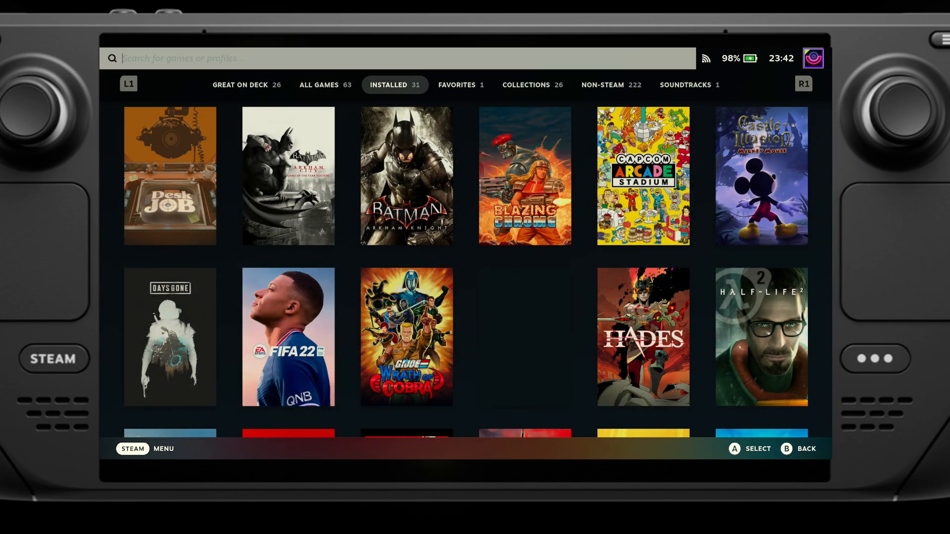
click(398, 57)
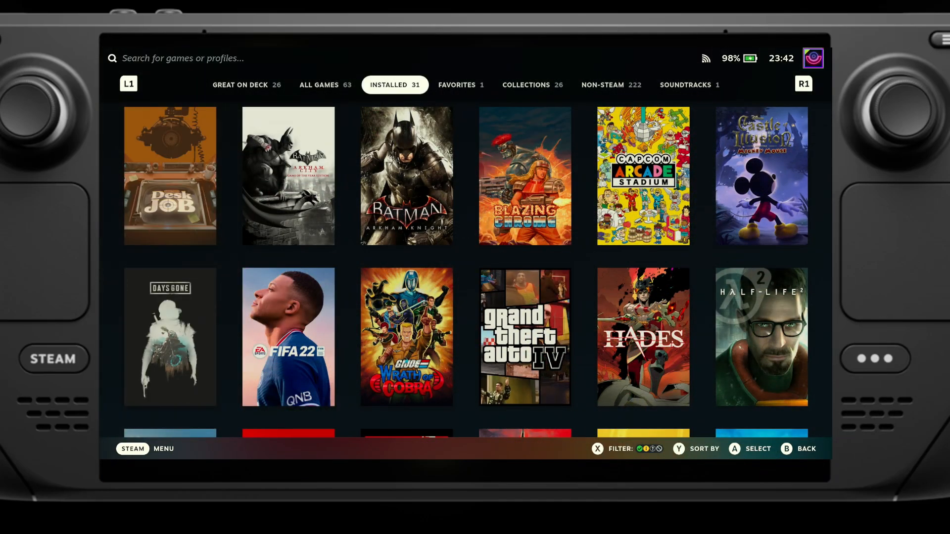
click(318, 85)
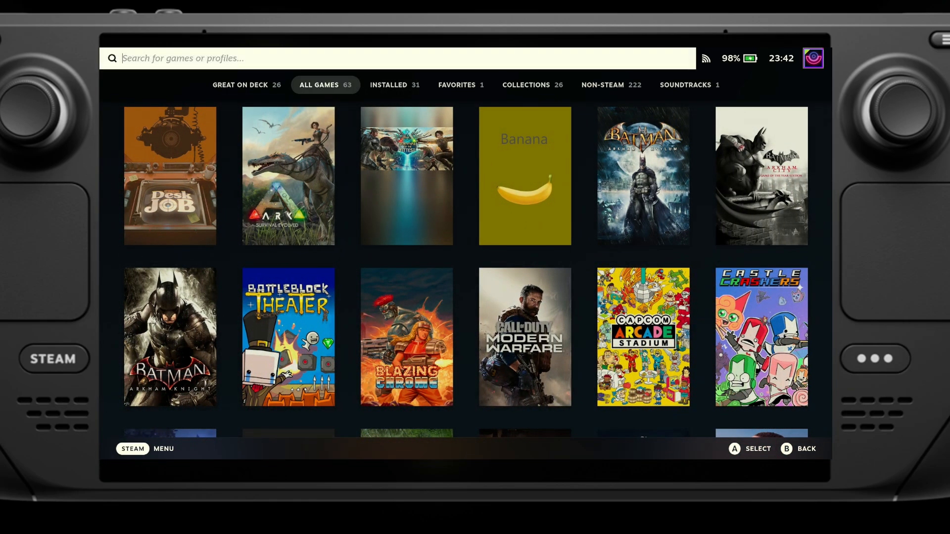
click(398, 57)
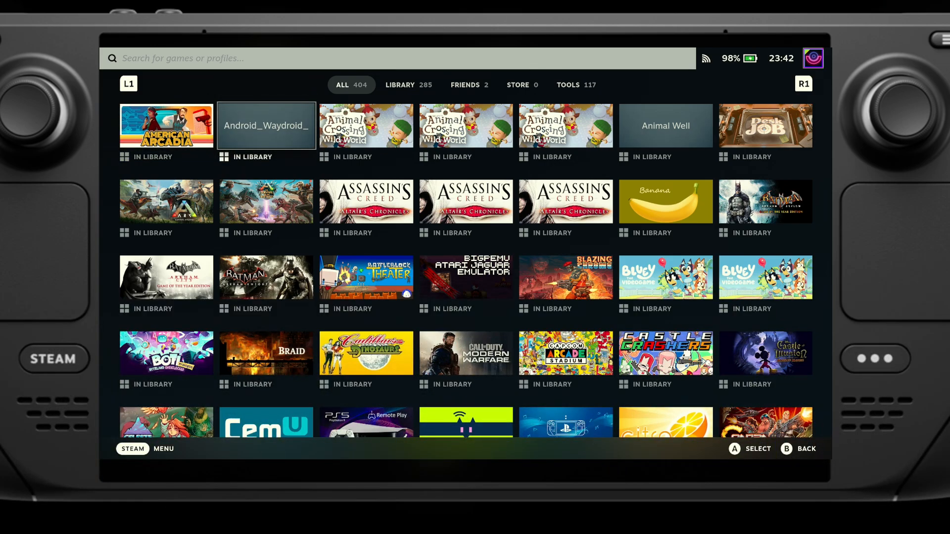
click(265, 125)
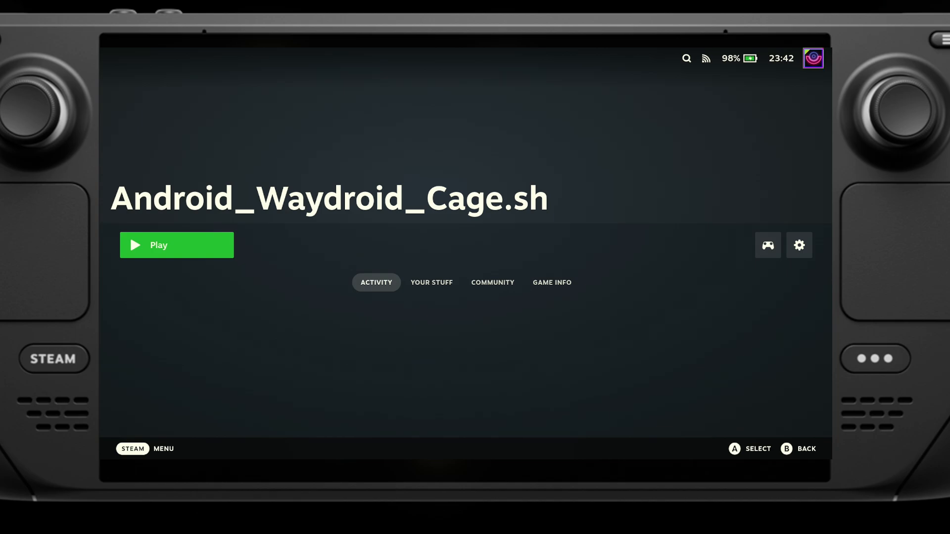
- Play Android_Waydroid_Cage.sh so Waydroid boots to the Android home screen
click(176, 244)
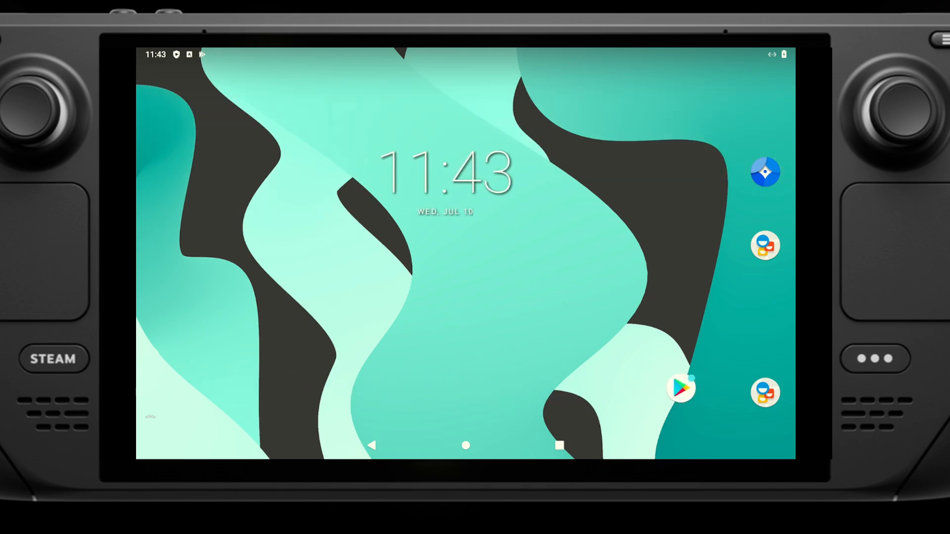
- Leave Android to reach the controller settings for Android_Waydroid_Cage.sh
click(681, 387)
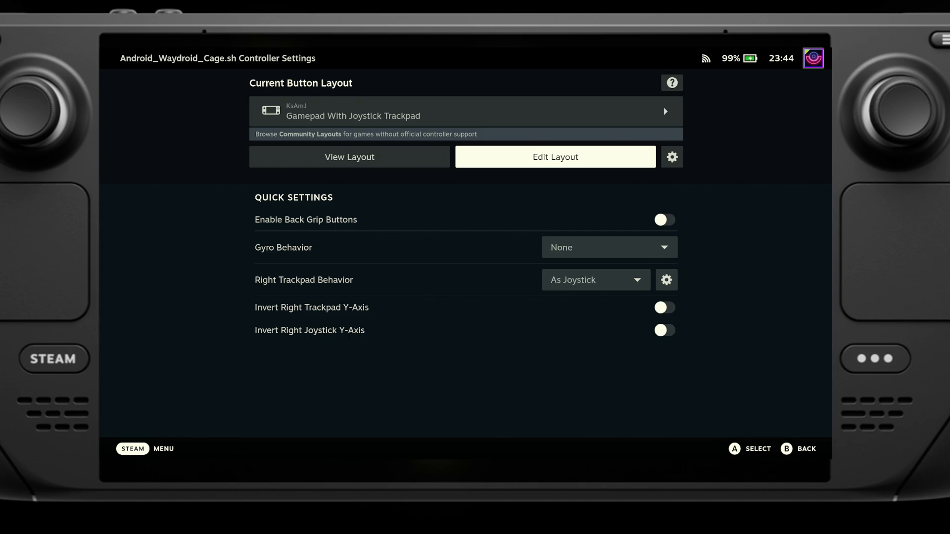
- Edit the layout and review the right trackpad click command, keeping Left Mouse Click
click(554, 158)
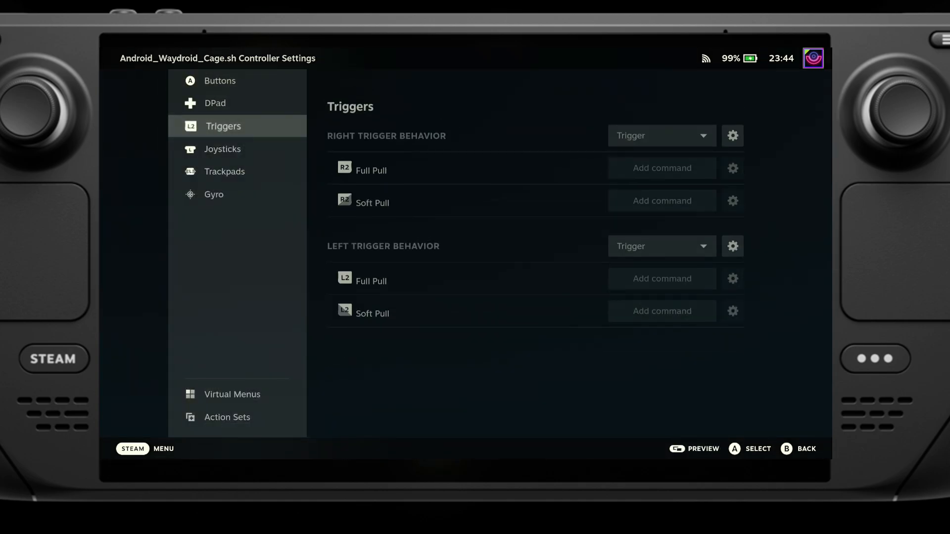
click(227, 171)
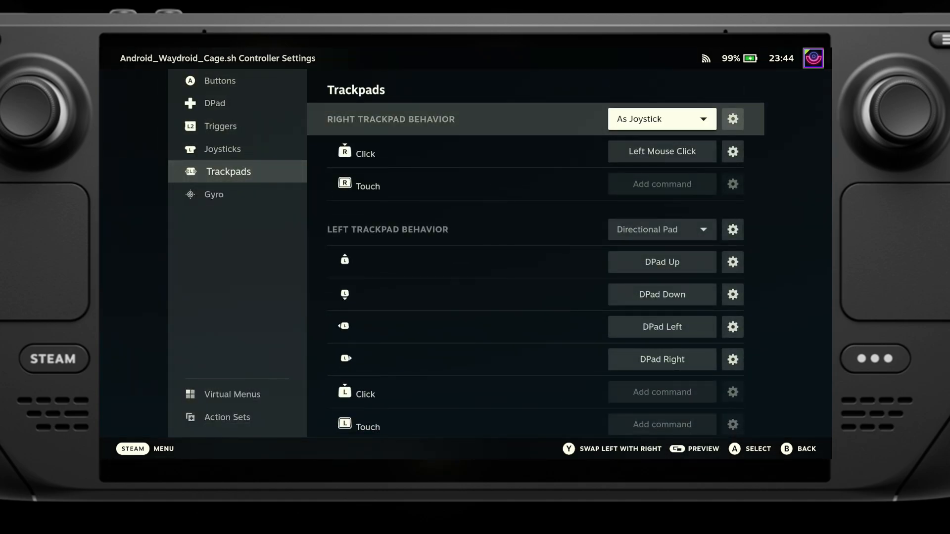
click(662, 151)
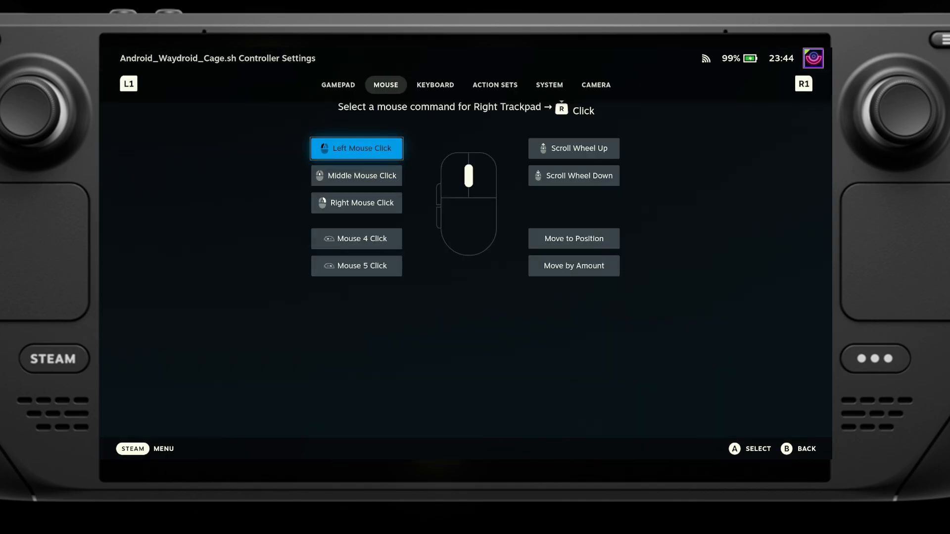
click(355, 147)
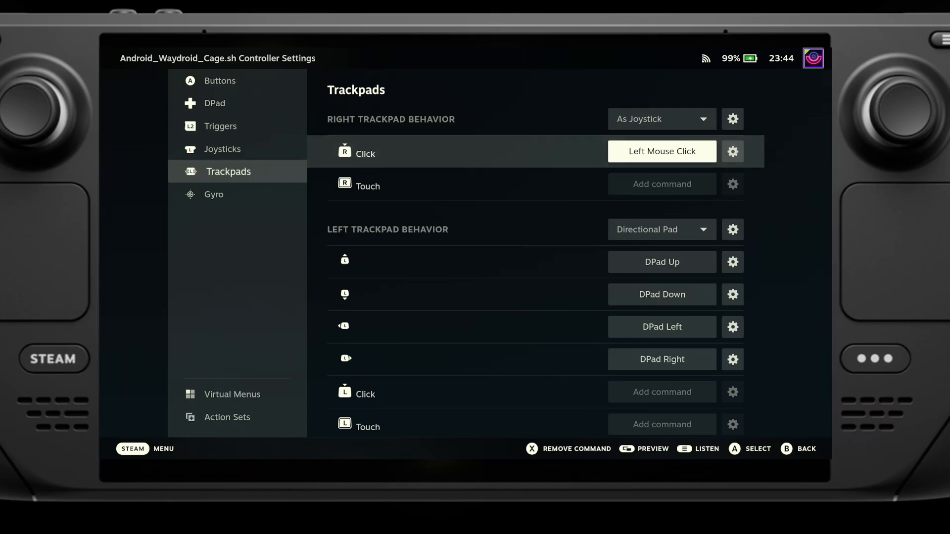
click(662, 152)
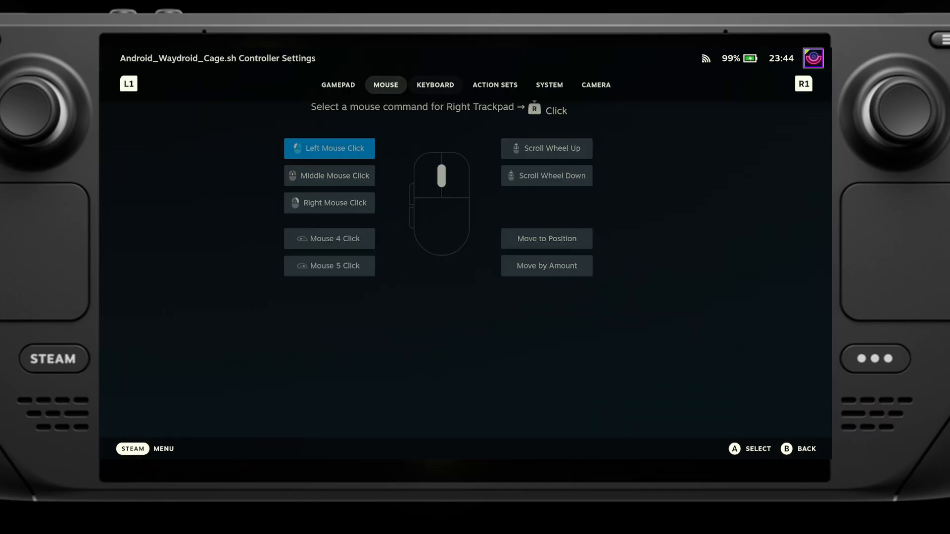
click(436, 85)
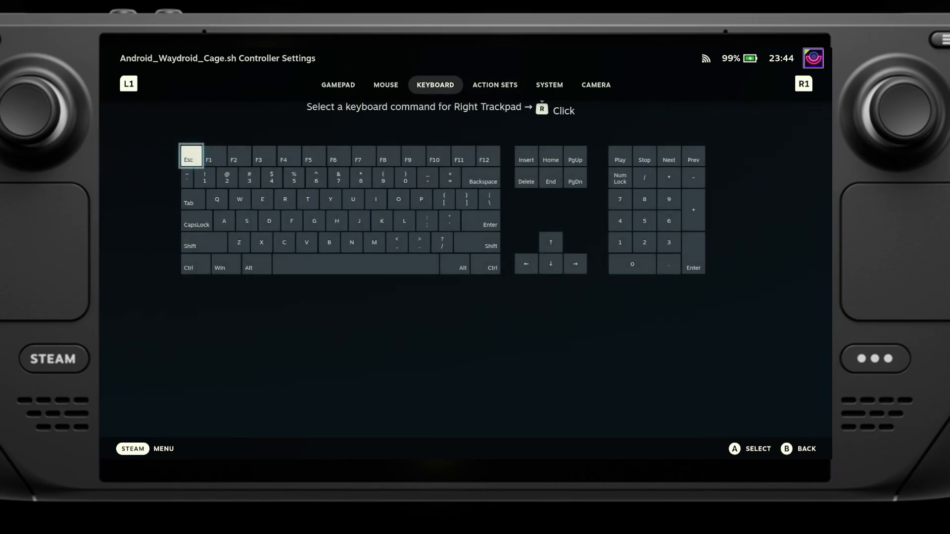
click(338, 85)
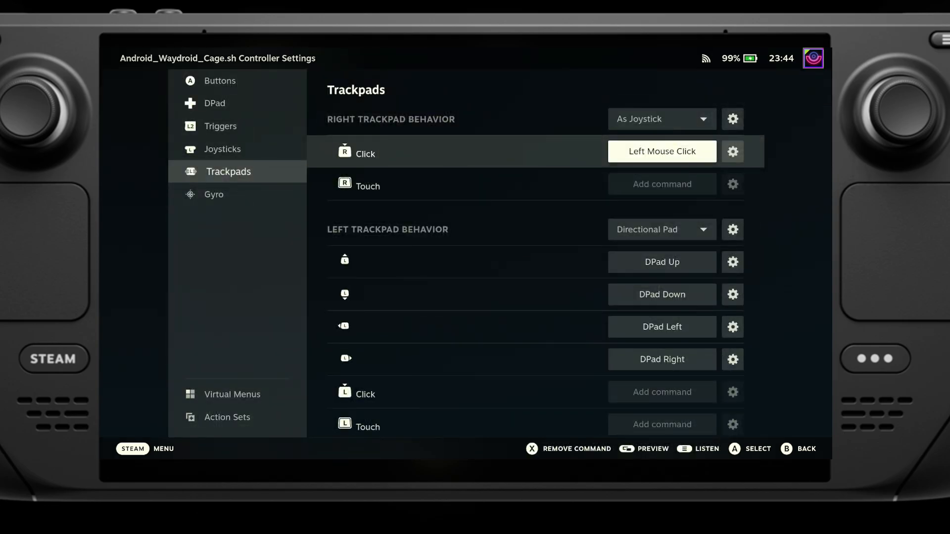
- Review the gyro settings and end on the layout's action sets
click(216, 195)
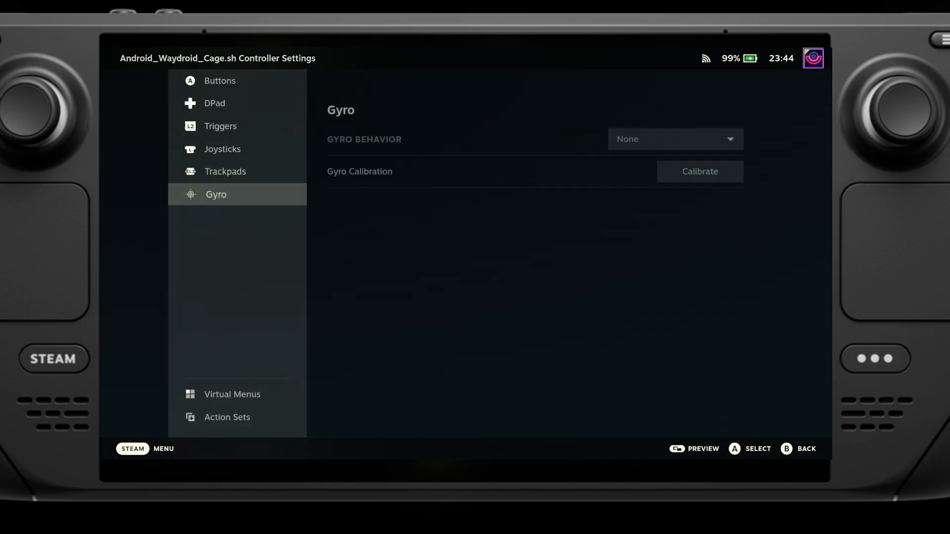
click(227, 416)
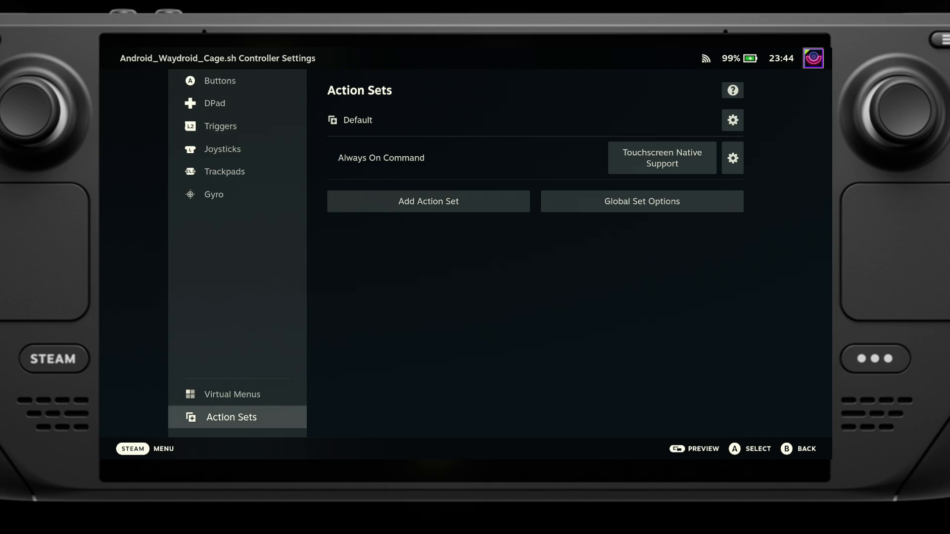
click(427, 201)
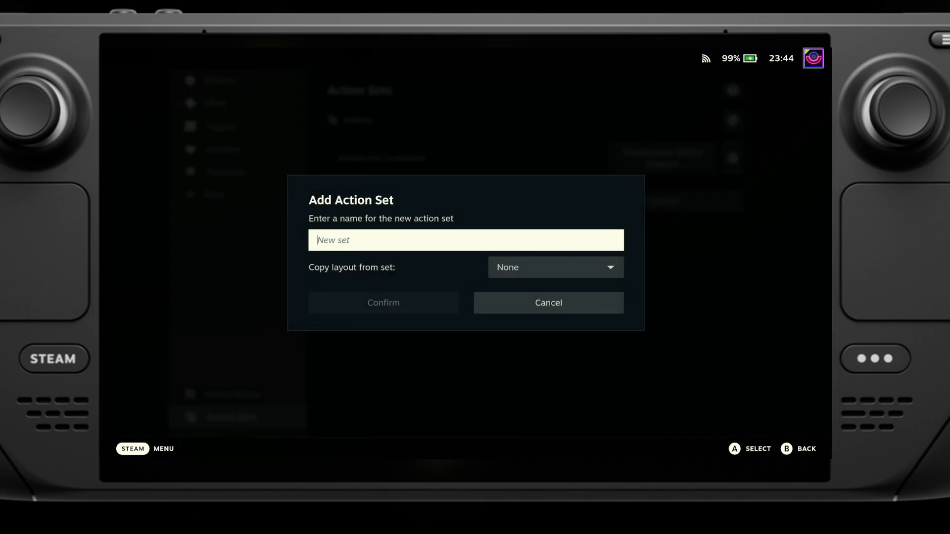
click(547, 302)
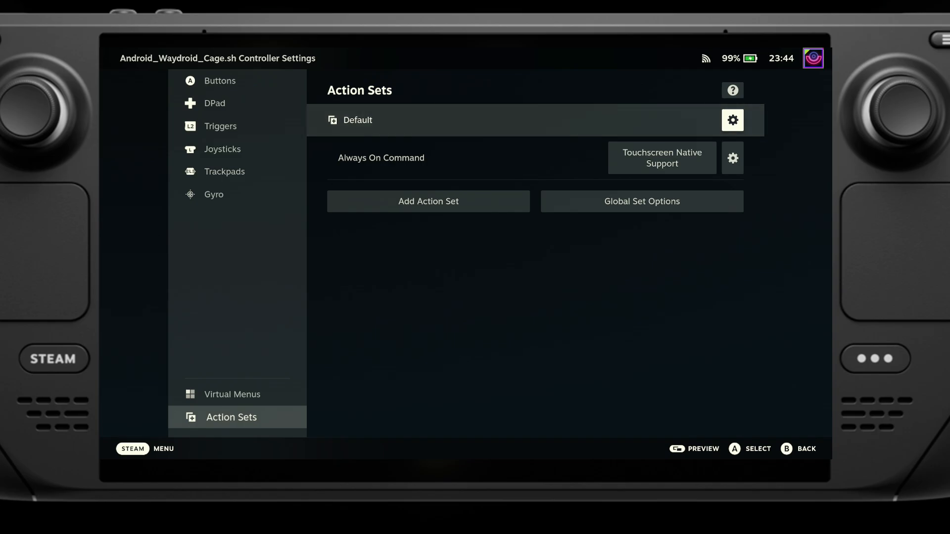
click(427, 201)
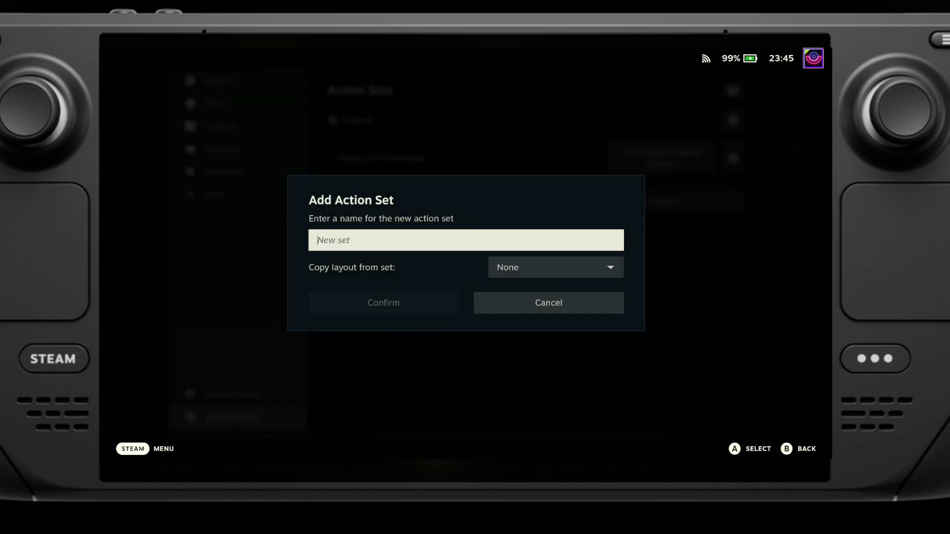
click(548, 303)
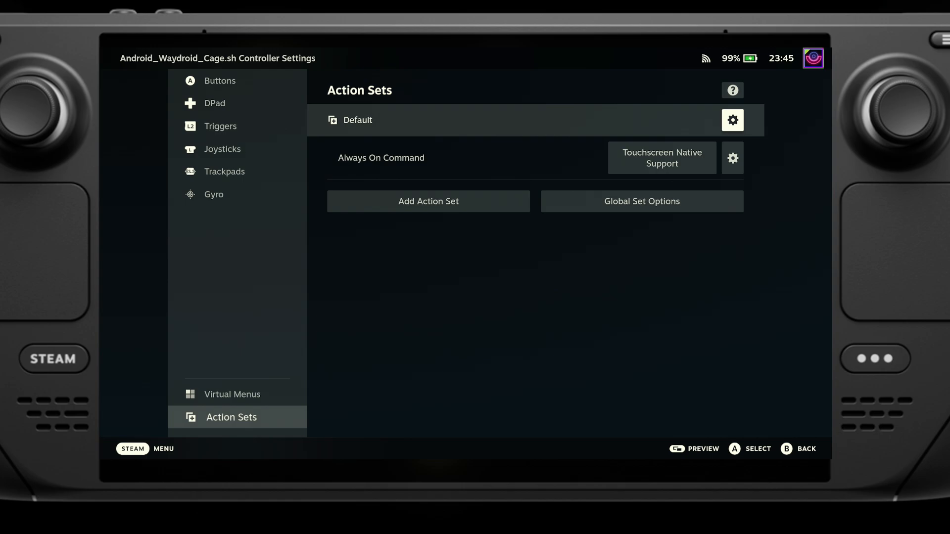
click(428, 200)
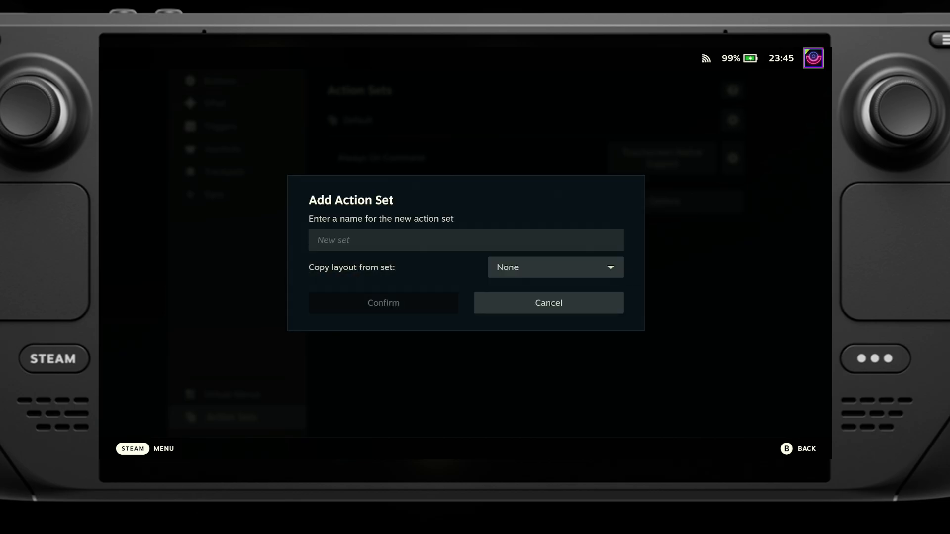
click(547, 303)
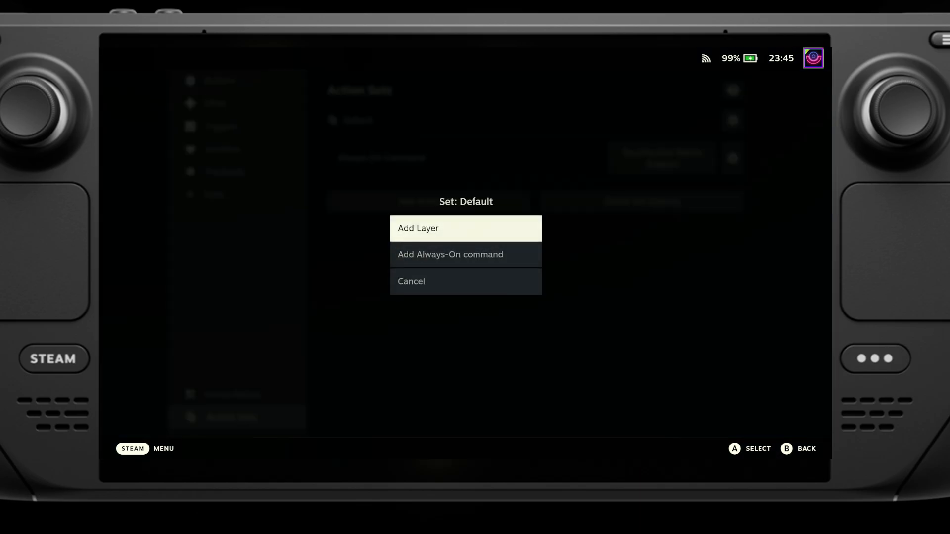
click(465, 281)
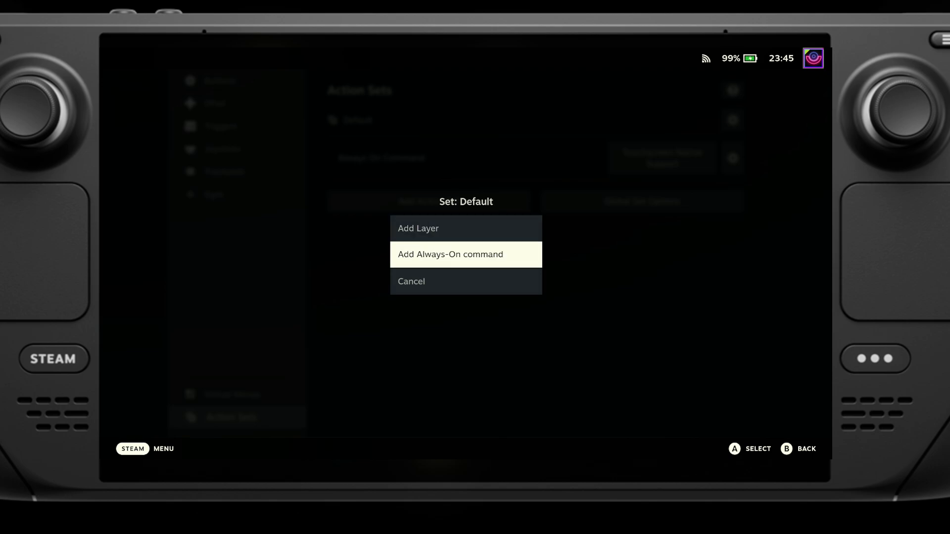
click(466, 254)
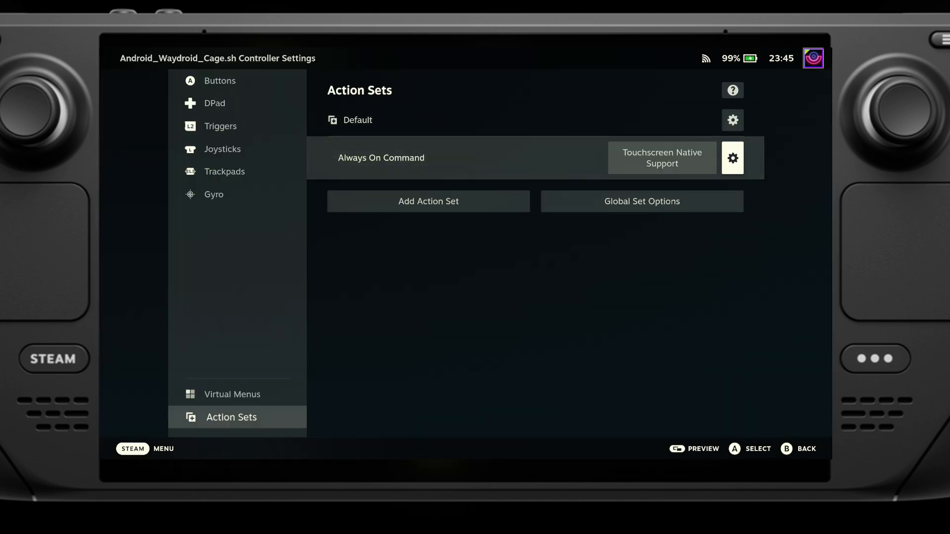
- Review the Default action set's always-on command choices and keep Touchscreen Native Support selected
click(732, 159)
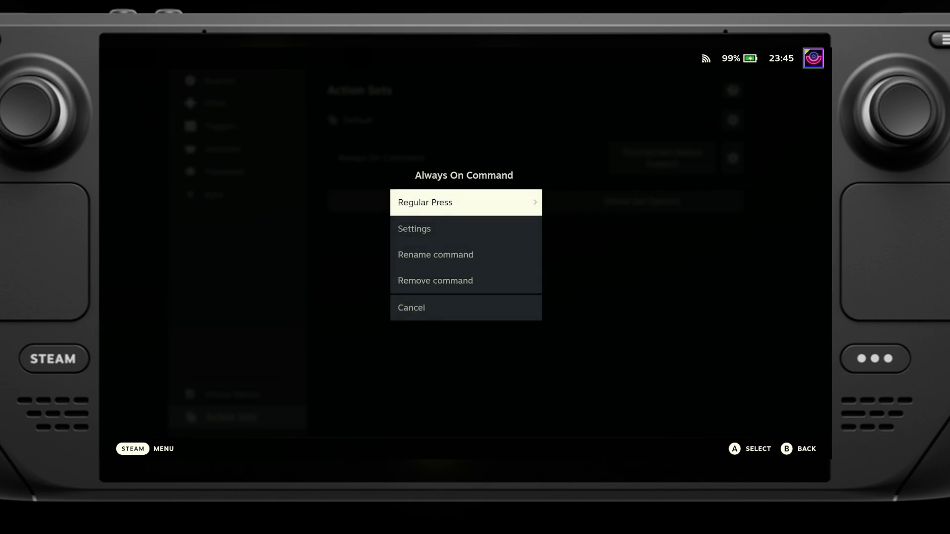
click(411, 307)
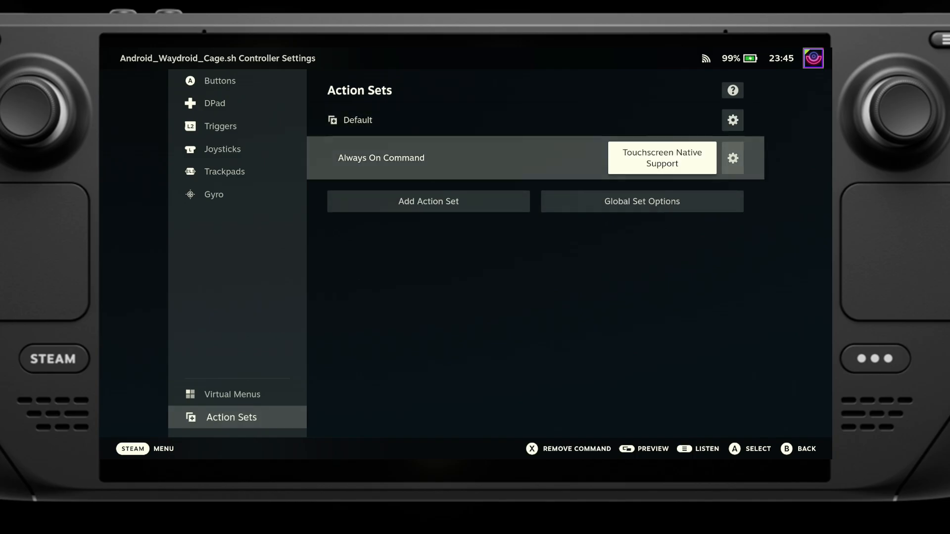
click(662, 158)
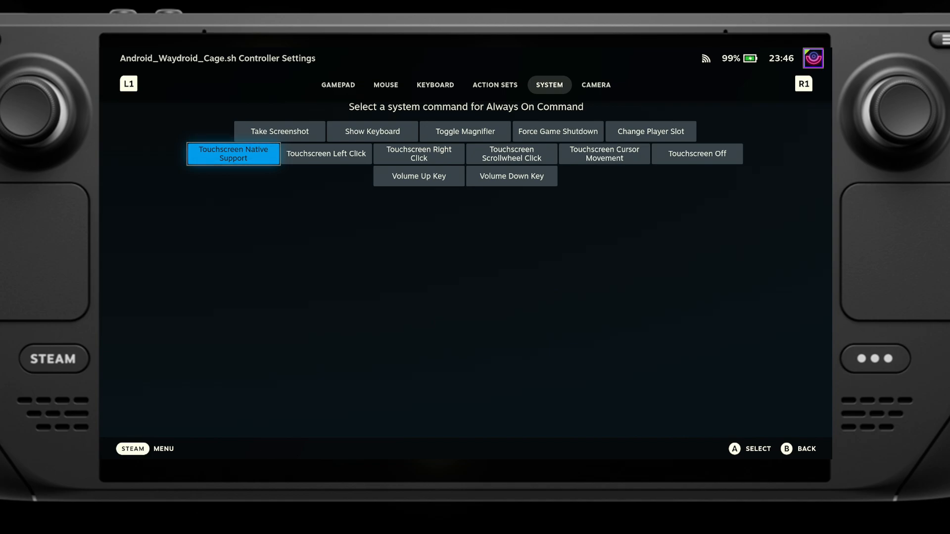
click(233, 154)
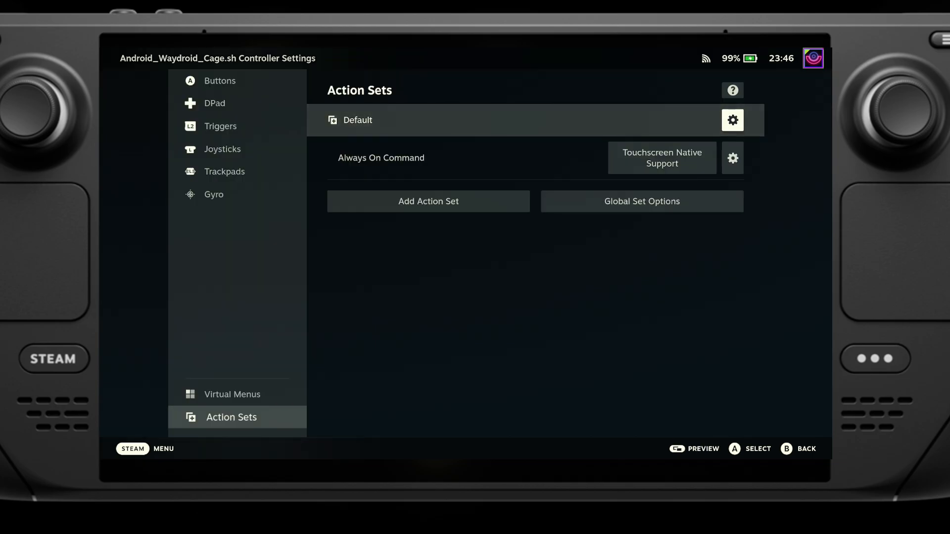